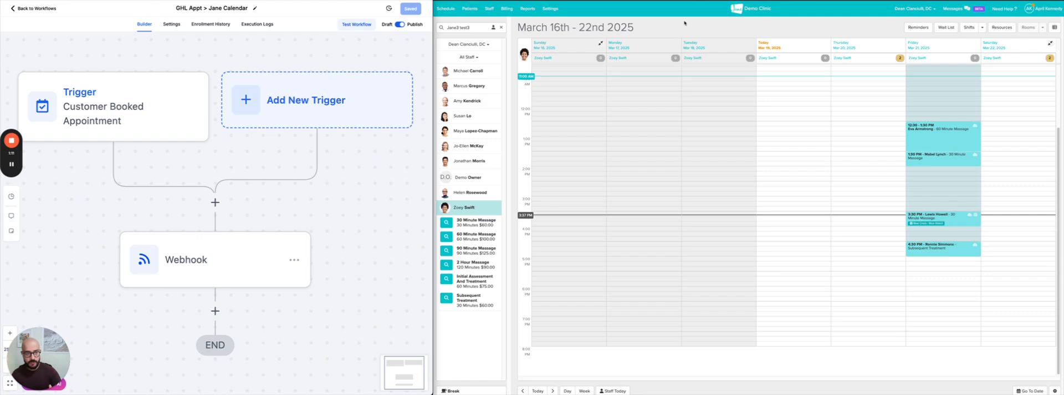
{"action": "mouse_move", "coordinate": [543, 170]}
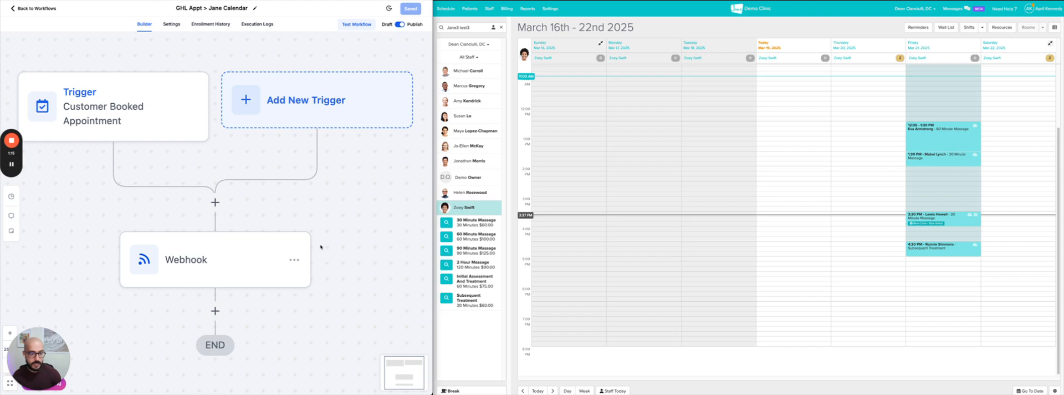
{"action": "mouse_move", "coordinate": [475, 210]}
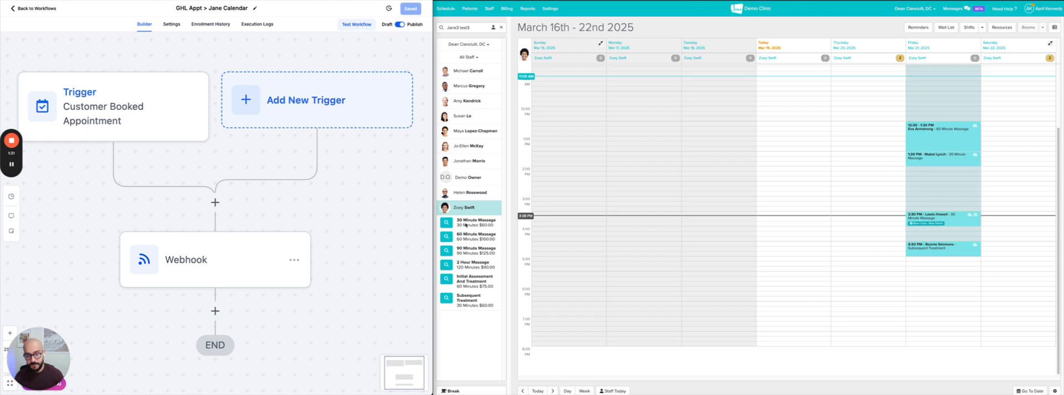
{"action": "mouse_move", "coordinate": [921, 96]}
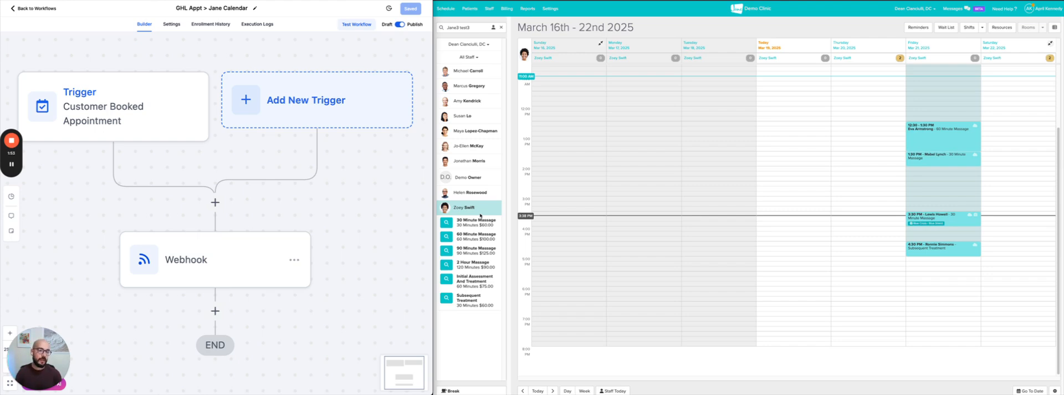
{"action": "mouse_move", "coordinate": [480, 216]}
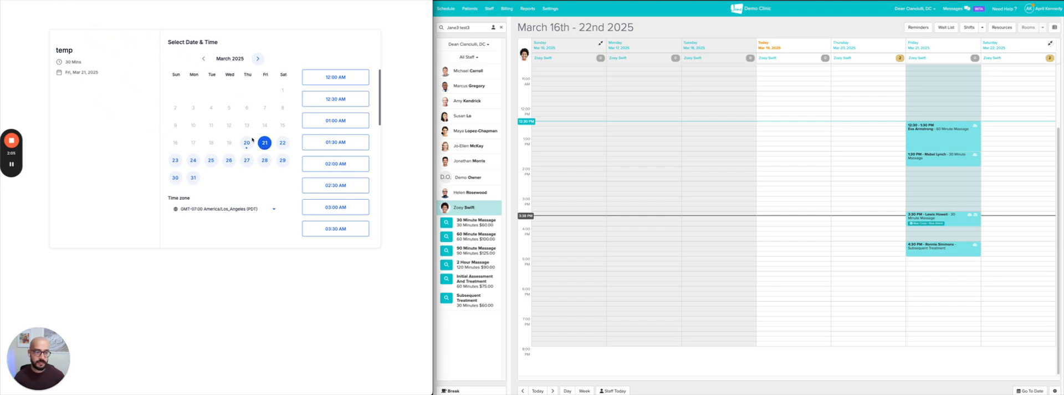
Step: Scroll the Friday, March 21 time-slot list down to the morning times
{"action": "scroll", "scroll_direction": "down", "scroll_amount": 3}
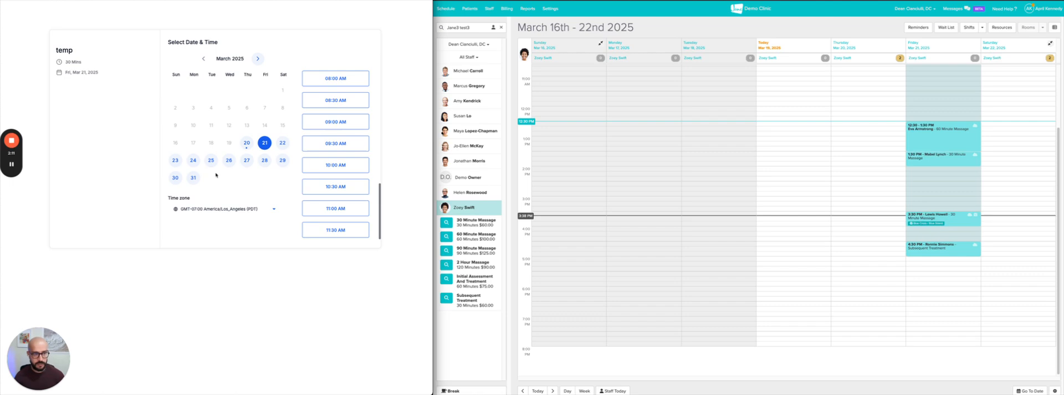
{"action": "mouse_move", "coordinate": [267, 98]}
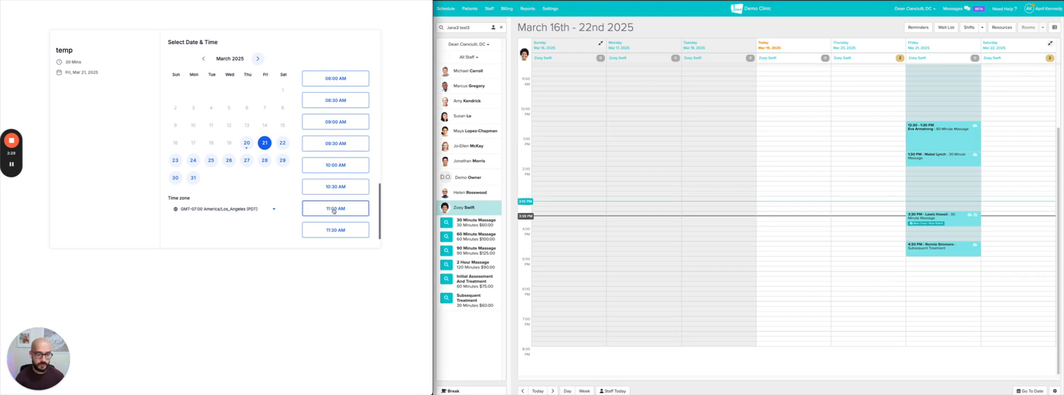
{"action": "left_click", "coordinate": [335, 207]}
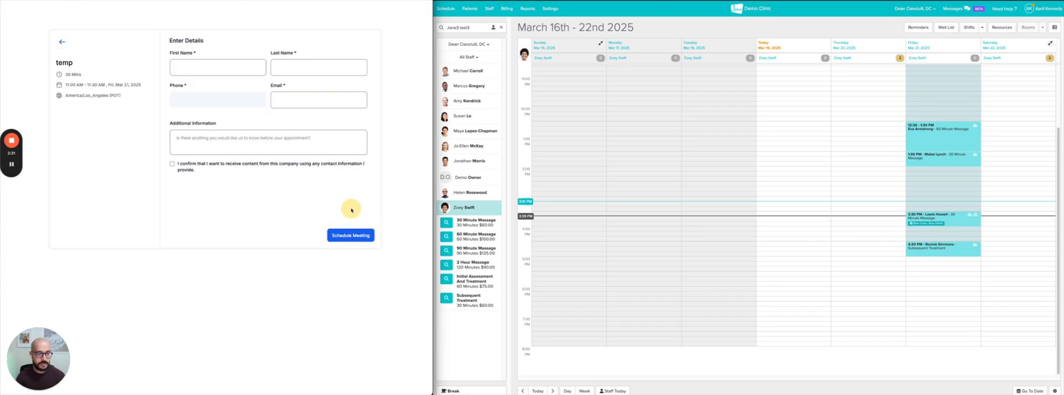
{"action": "left_click", "coordinate": [217, 67]}
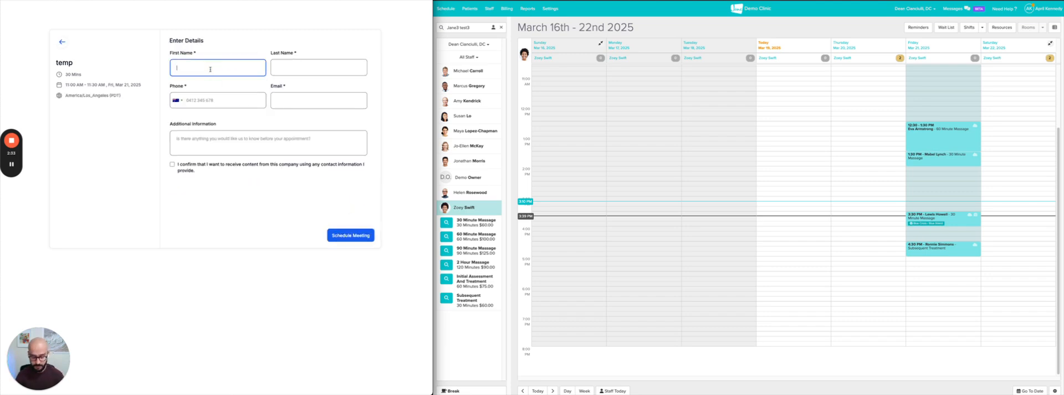
{"action": "type", "text": "Janel"}
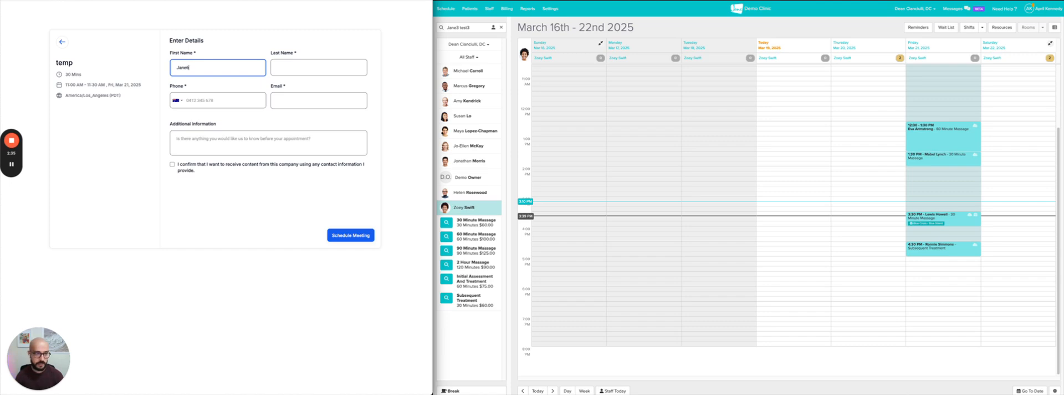
{"action": "type", "text": "Test6"}
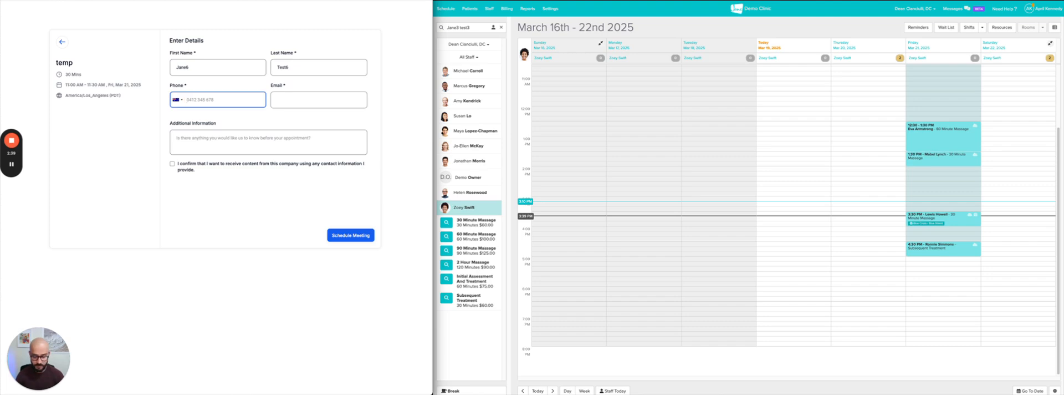
{"action": "type", "text": "04312134"}
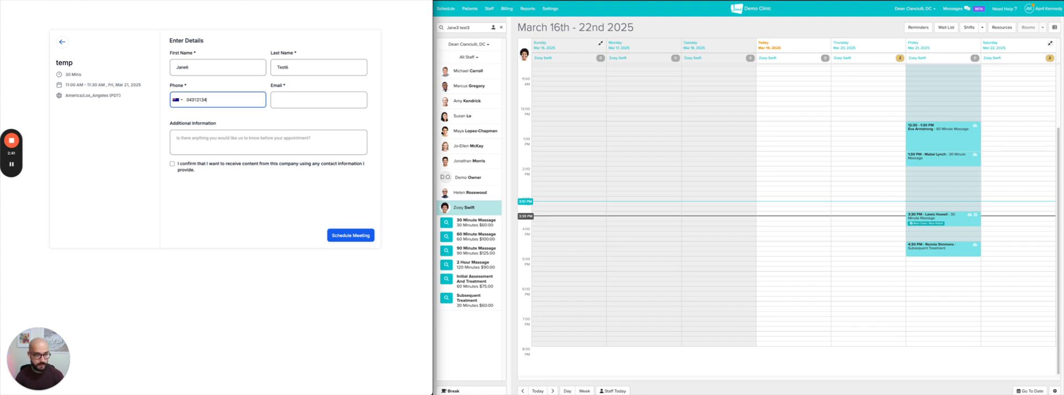
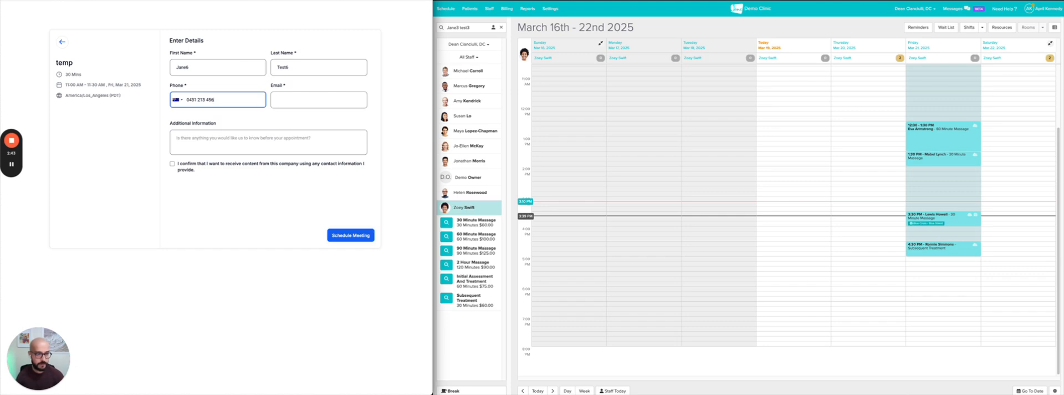
Step: Add the contact's email, give content consent, and submit the booking
{"action": "left_click", "coordinate": [318, 99]}
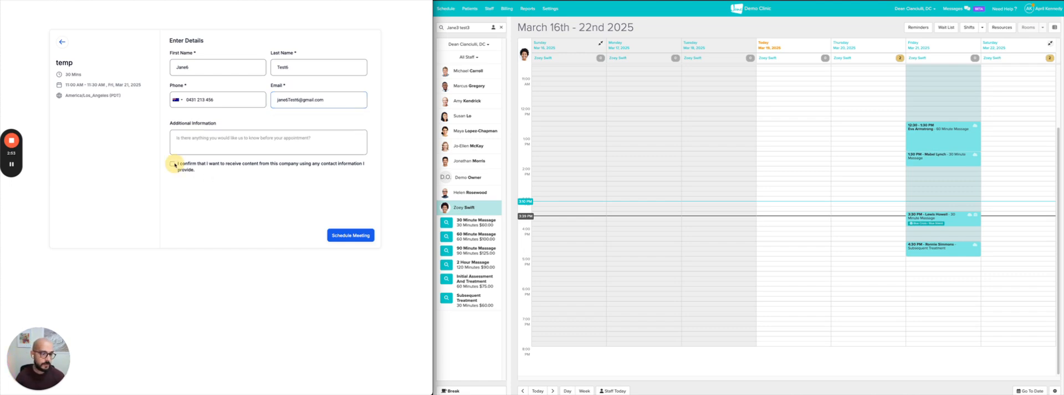
{"action": "left_click", "coordinate": [173, 163]}
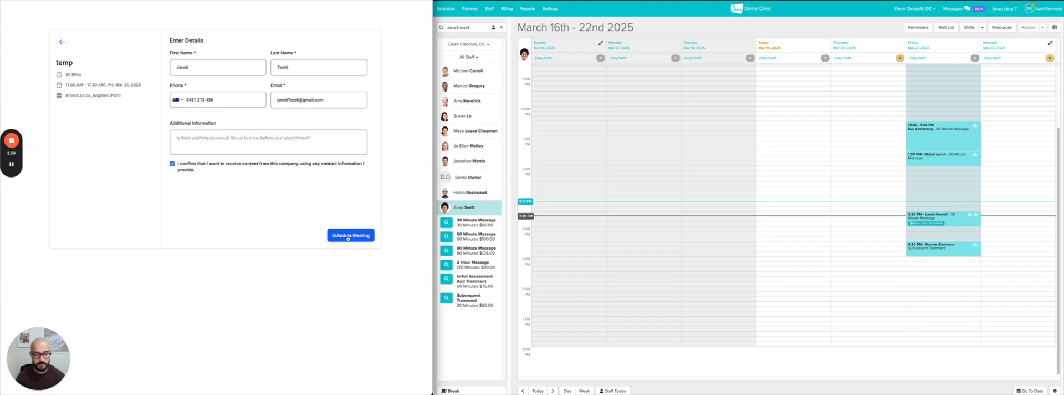
{"action": "left_click", "coordinate": [350, 234]}
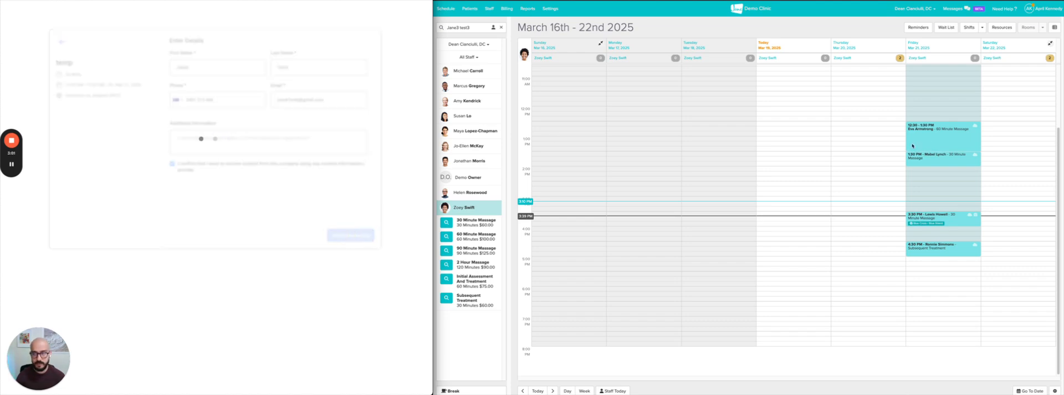
Step: Show the Booking Info for the new 11:00–11:30 AM Friday massage appointment in Jane
{"action": "left_click", "coordinate": [349, 234]}
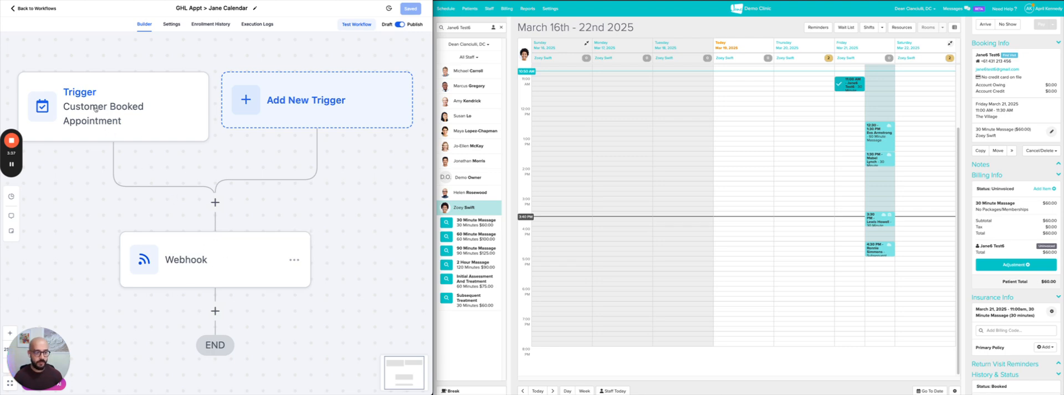
{"action": "mouse_move", "coordinate": [210, 269]}
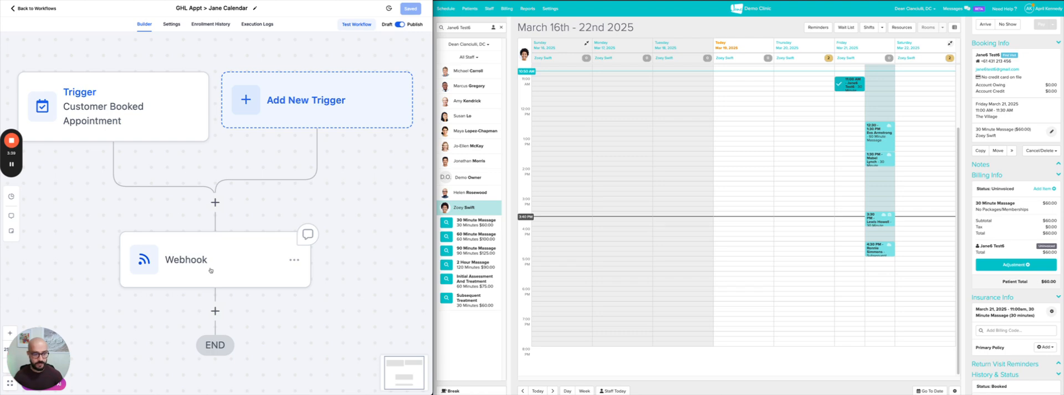